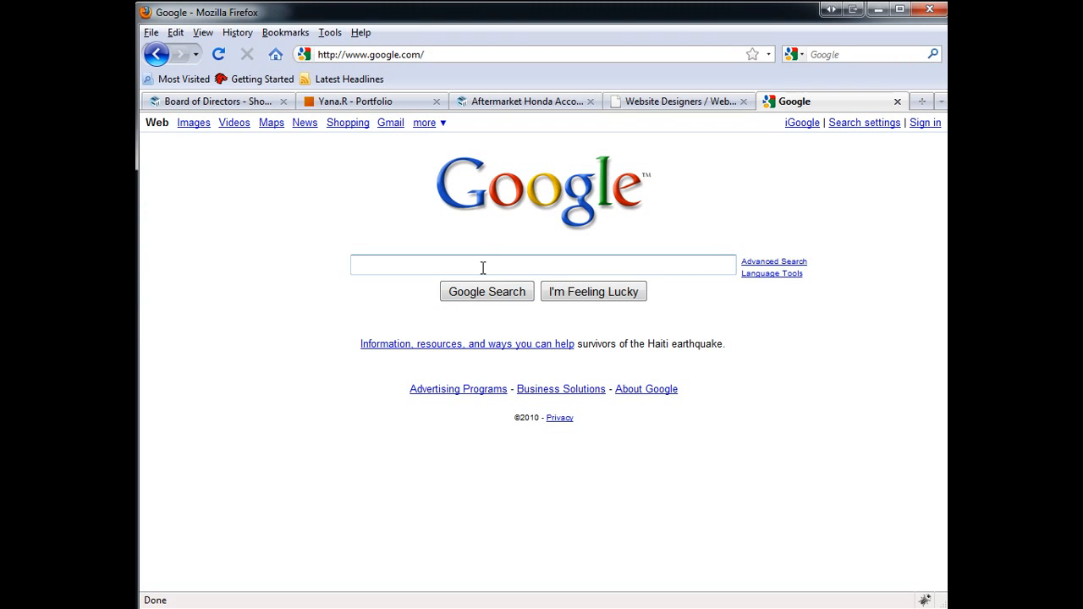
Step: Search Google for 'firebug', open the Firebug project site and reach Firebug from the Tools menu
type("firebug")
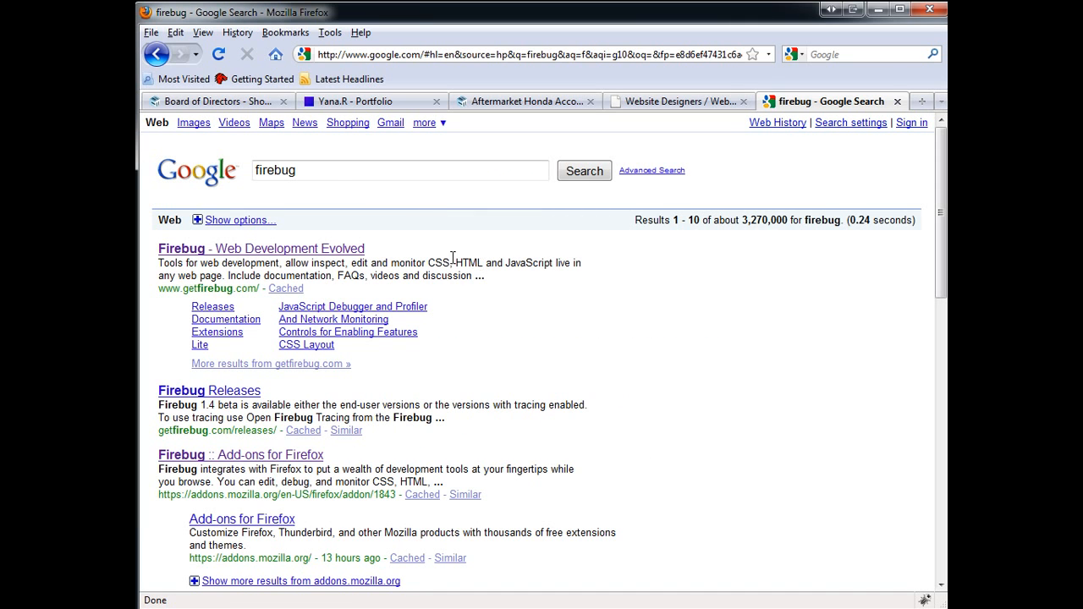
left_click(261, 248)
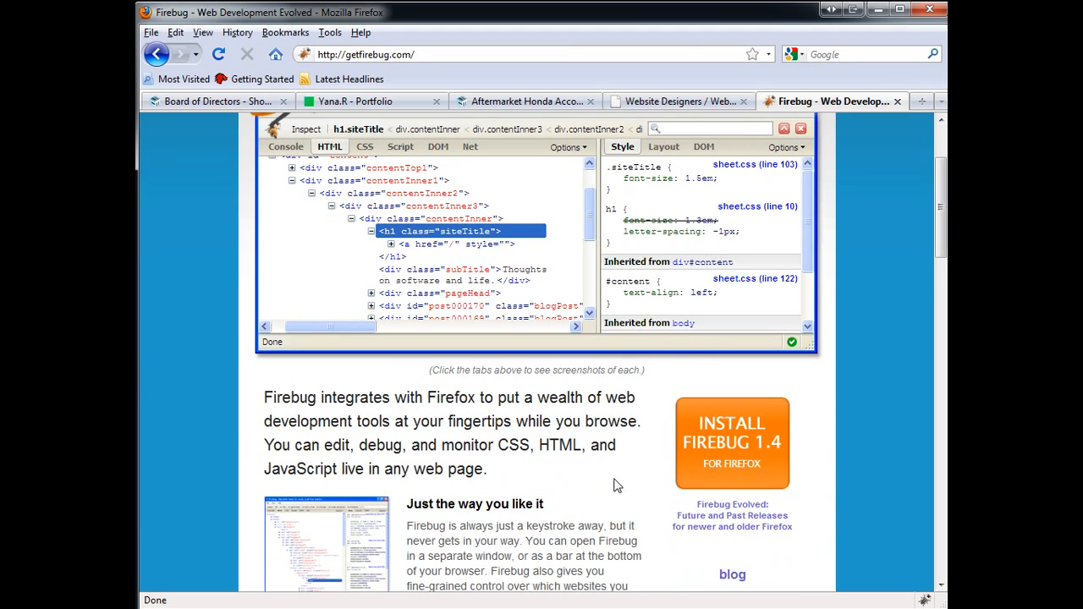
mouse_move(736, 457)
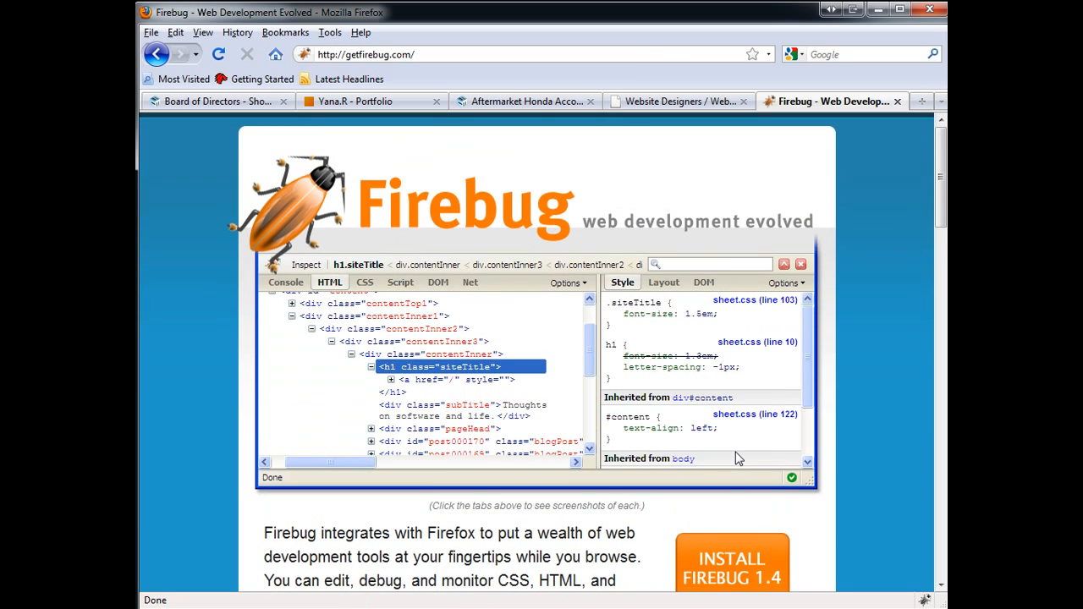
scroll("down", 3)
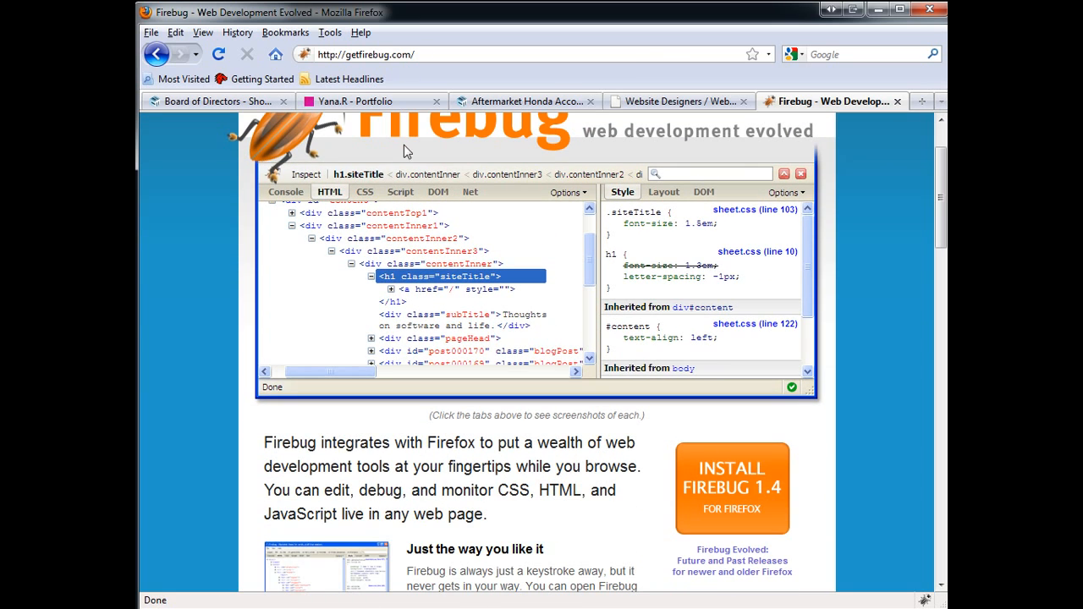
left_click(329, 33)
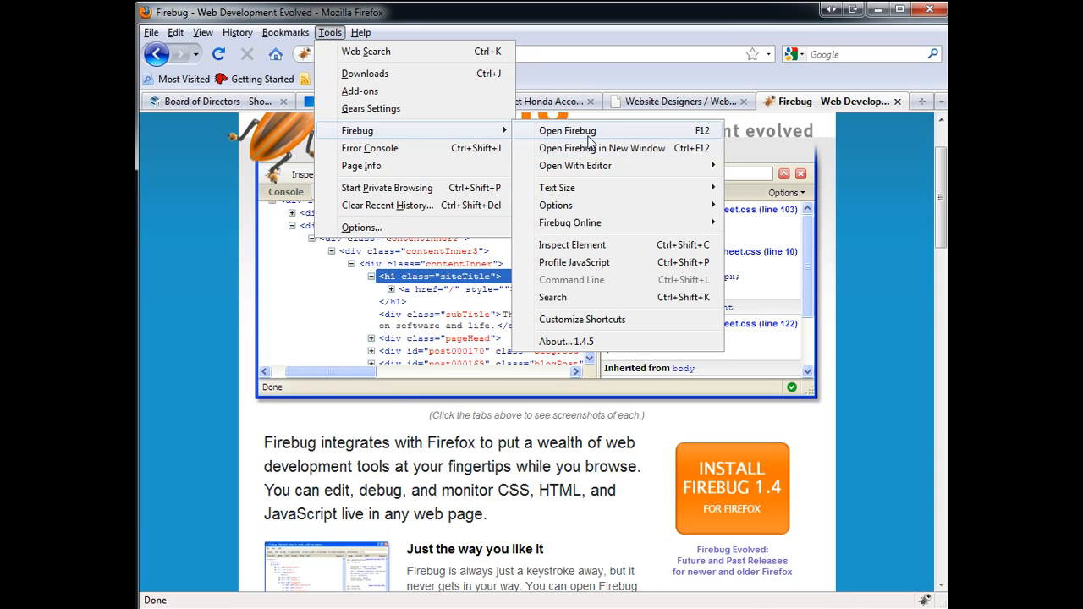
Step: Launch the Firebug inspector under the page, then switch to the store's Website Themes list
left_click(566, 129)
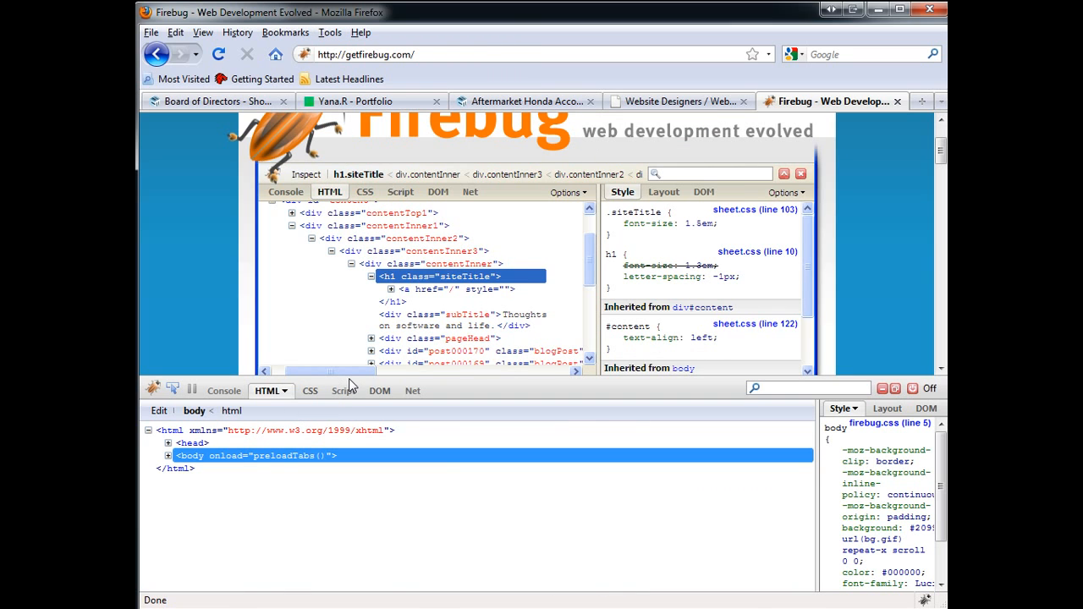
left_click(525, 101)
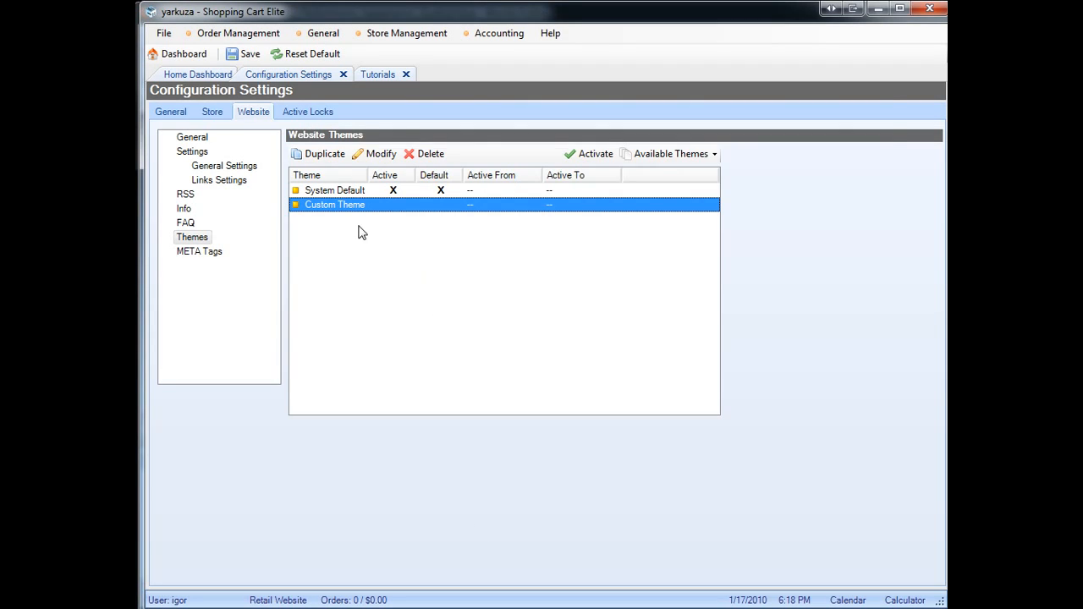
Step: Open the Custom Theme's Settings and select its inner background padding value
left_click(379, 152)
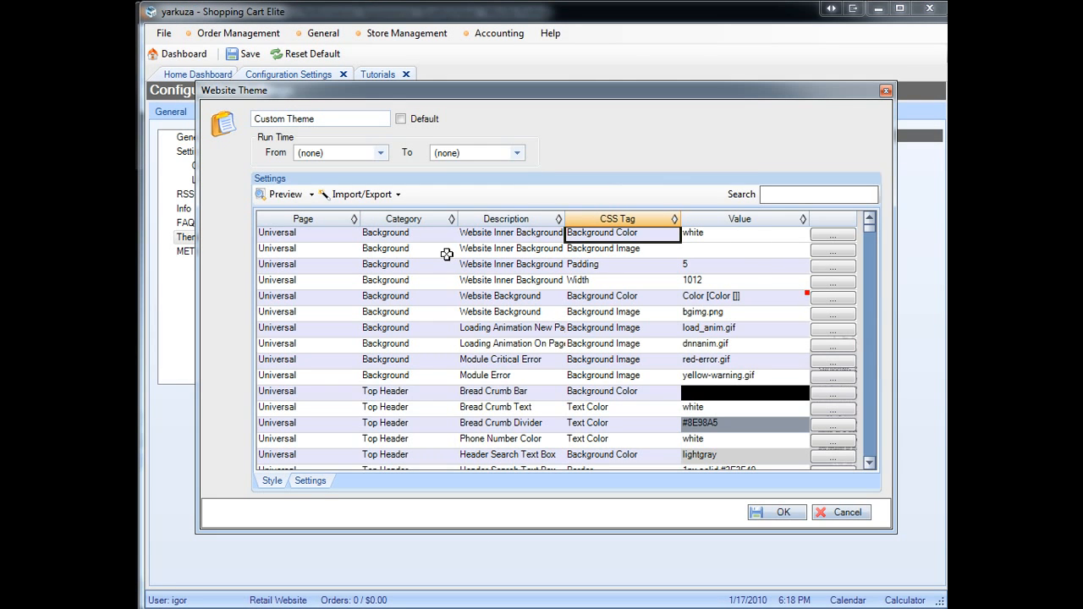
mouse_move(291, 233)
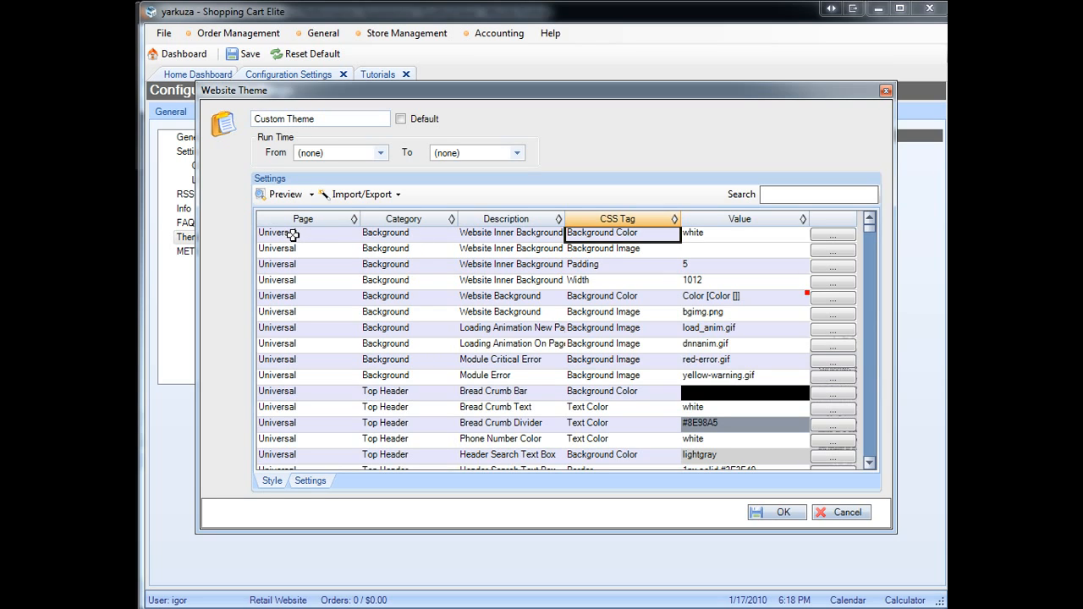
left_click(301, 219)
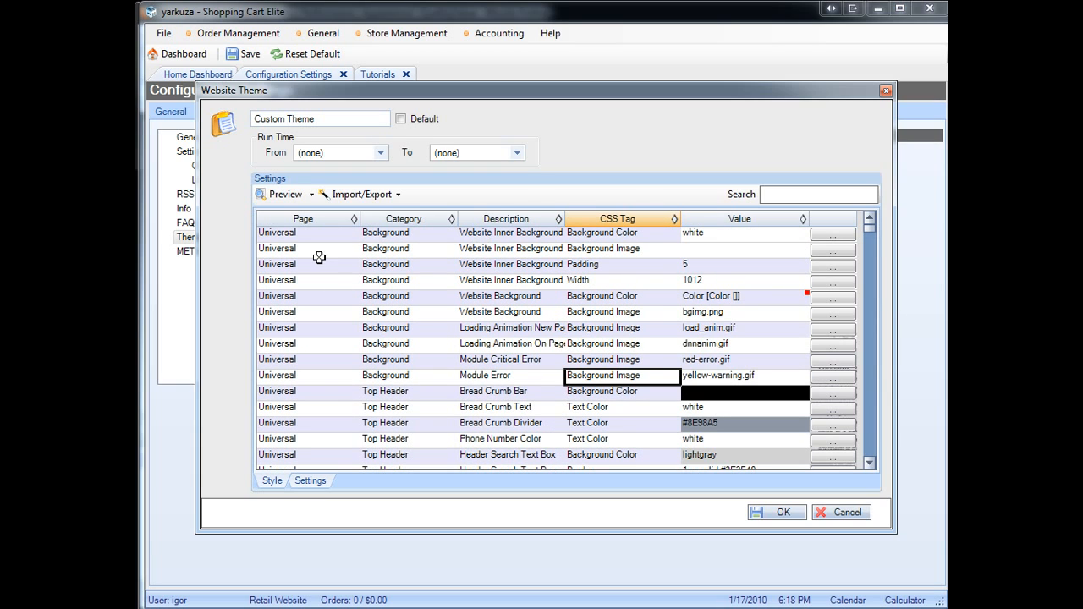
left_click(743, 264)
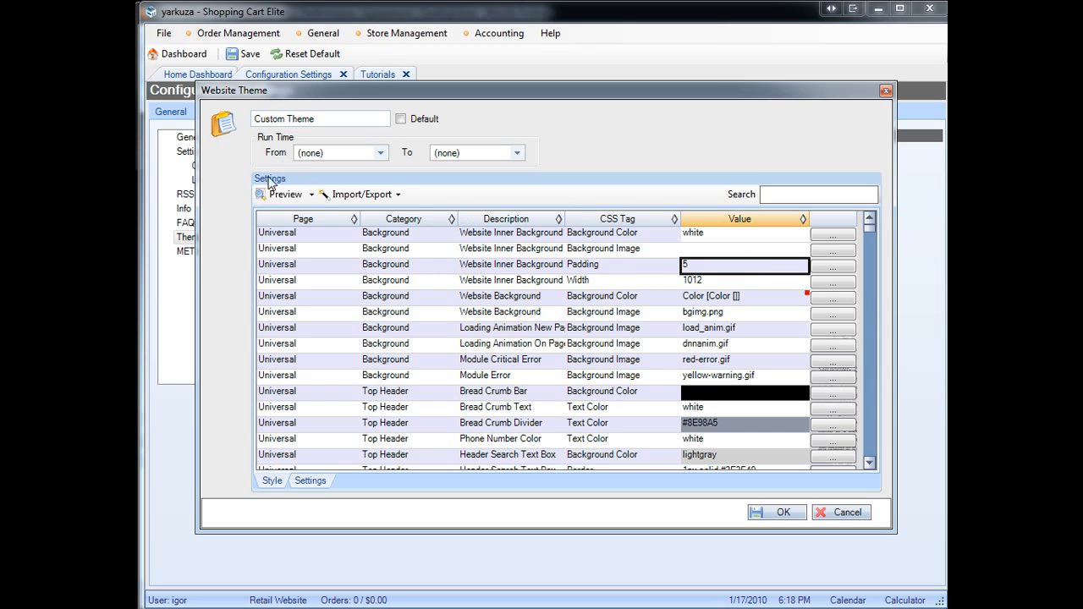
left_click(286, 193)
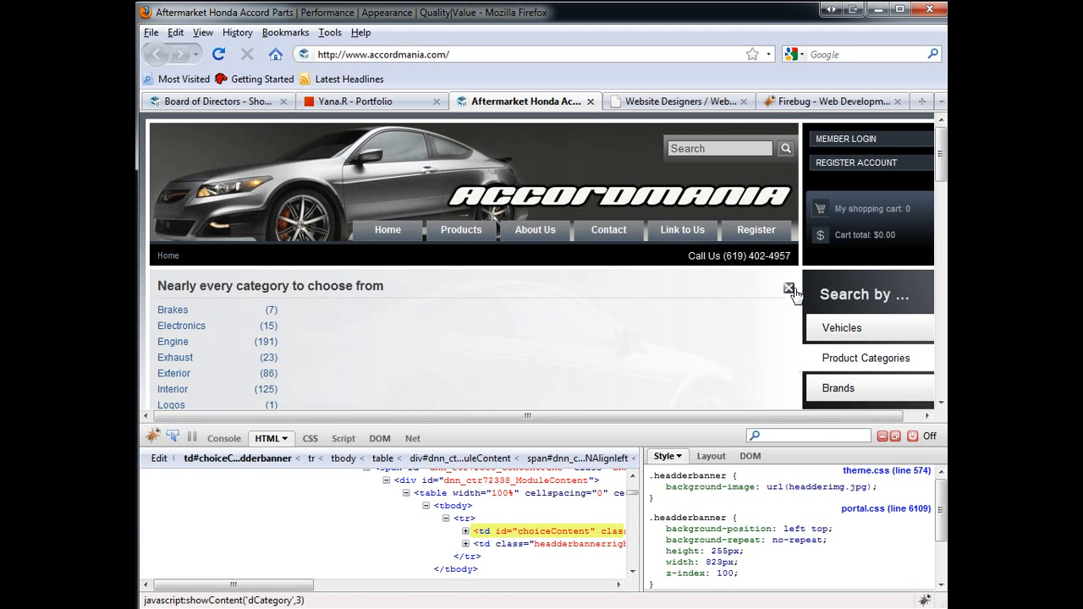
Step: Switch to the 'Chapter 3 : CSS Classes' tutorial tab after reviewing the headerbanner styles
left_click(742, 101)
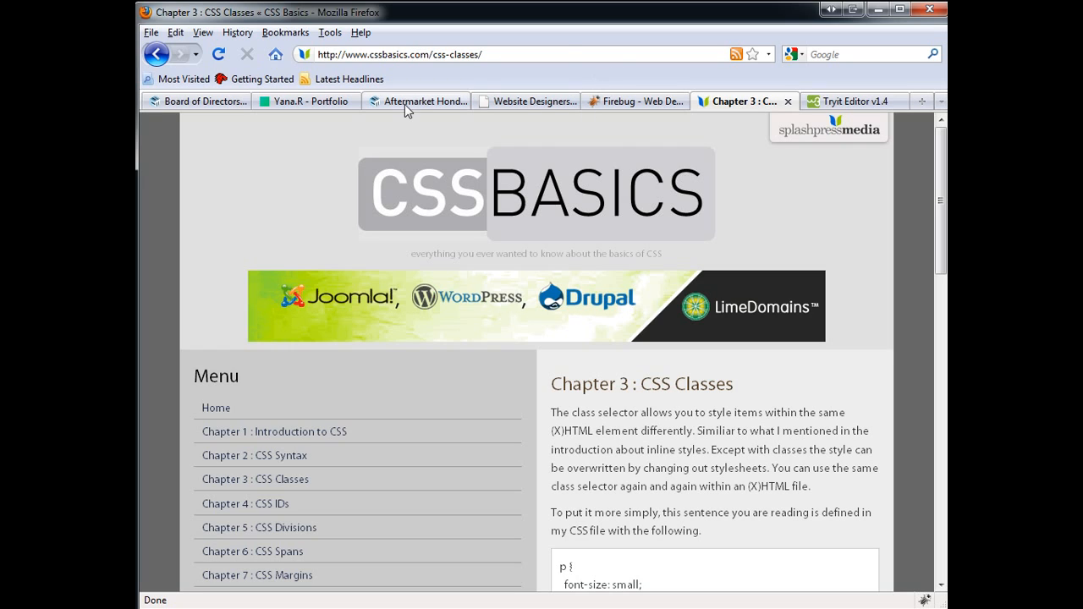
mouse_move(415, 102)
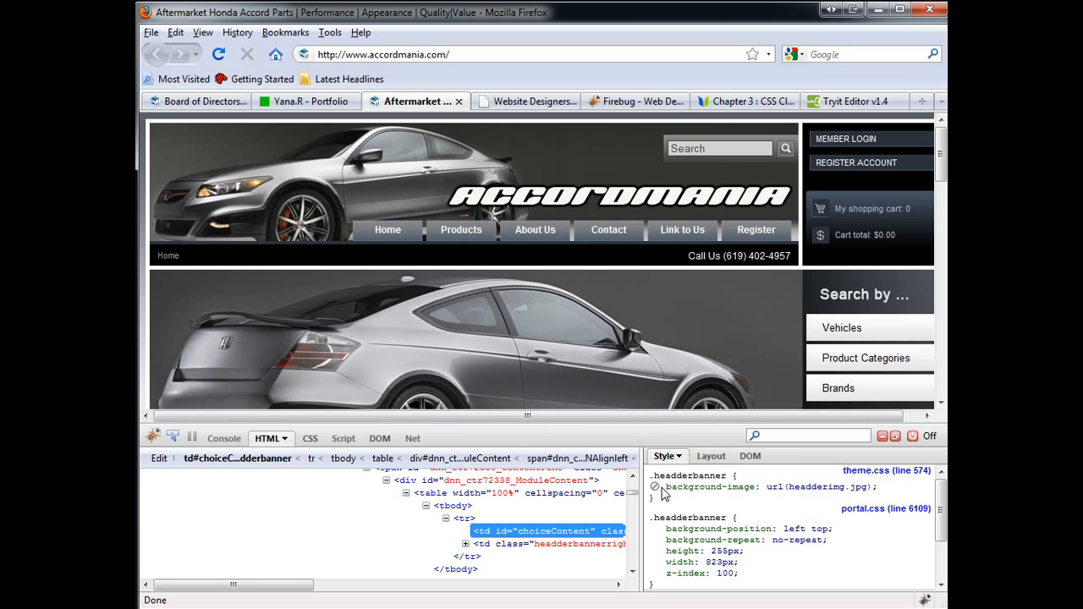
Step: Disable the headerbanner's background-image rule and add 'background: black'
left_click(654, 488)
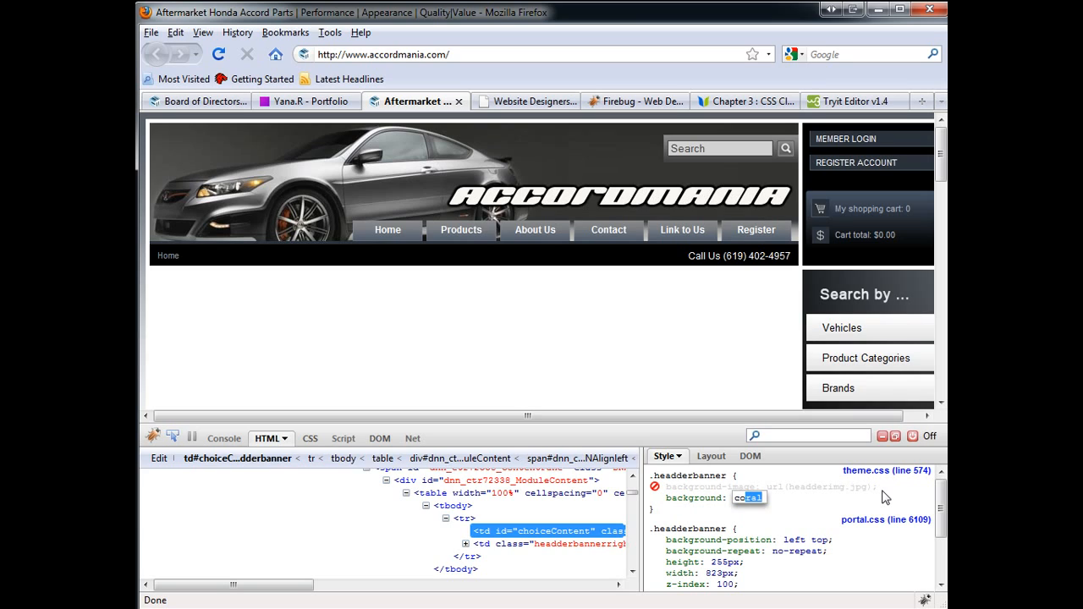
type("black")
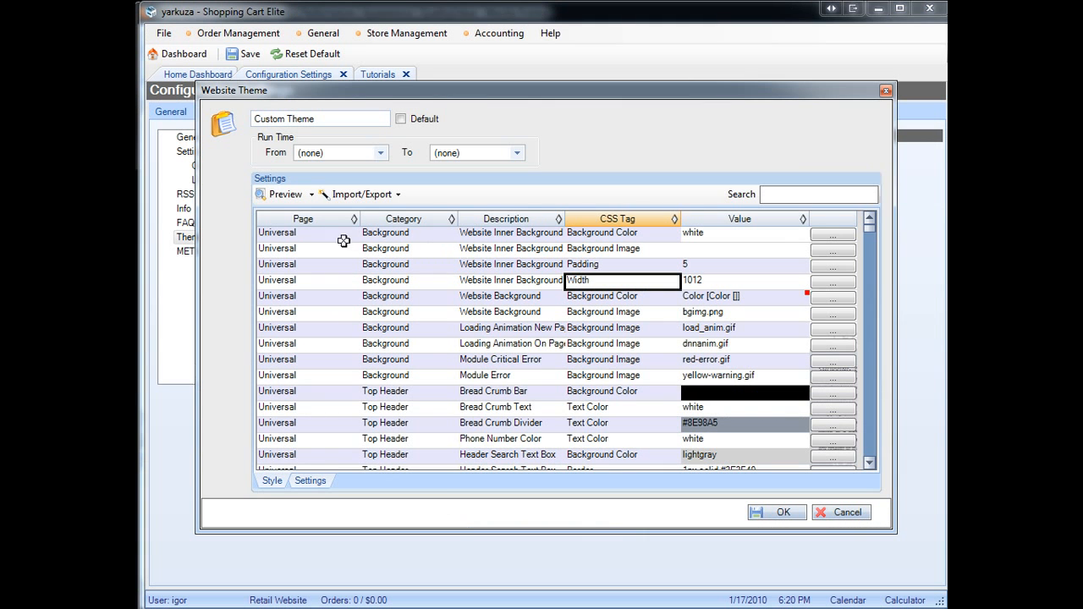
mouse_move(359, 193)
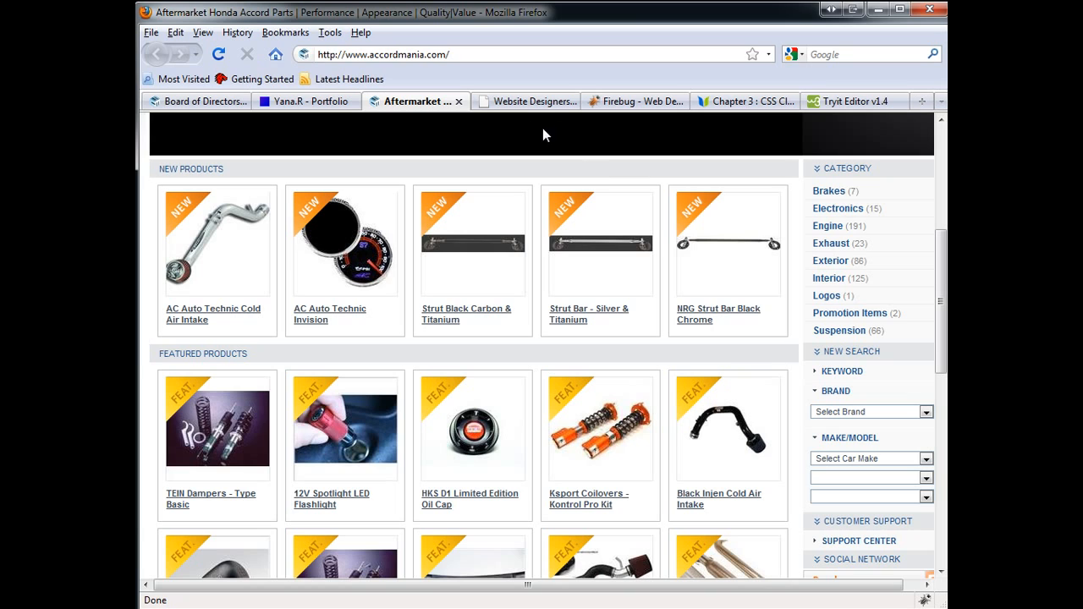
Step: Switch to the dark-i.com Website Designers tab showing the Dark Eye showcase
left_click(525, 101)
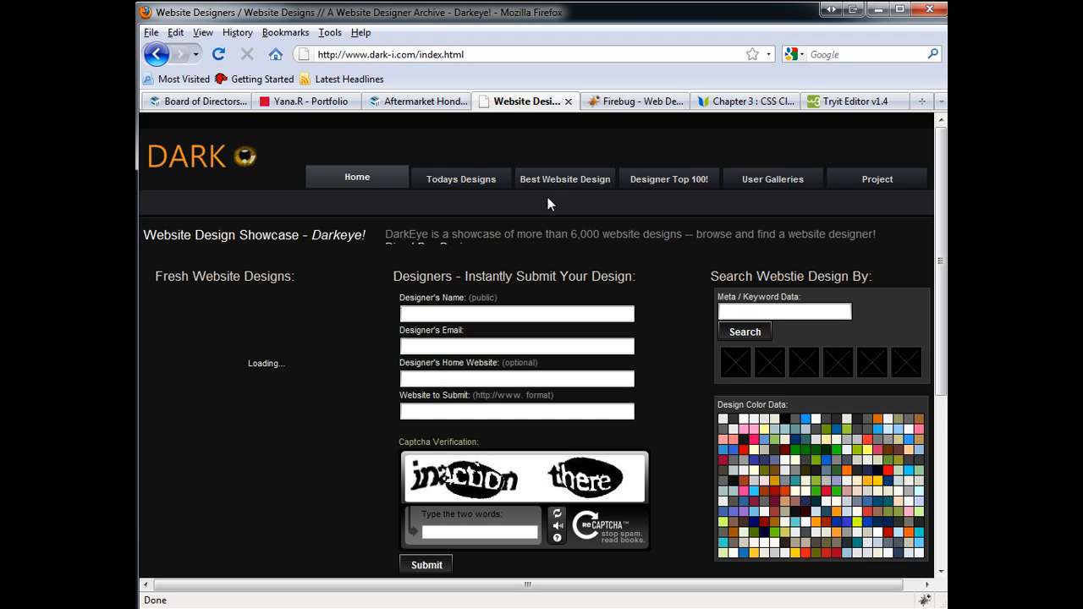
Step: Open the stoneskipper.com design entry under Recent Submissions and view its screenshot and palette
scroll("down", 3)
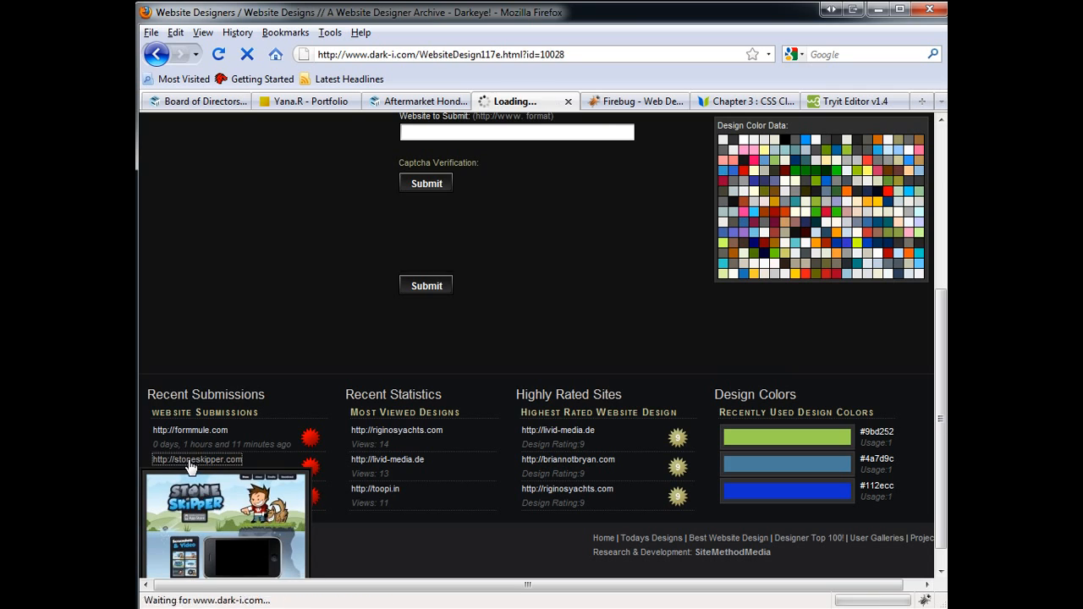
left_click(197, 458)
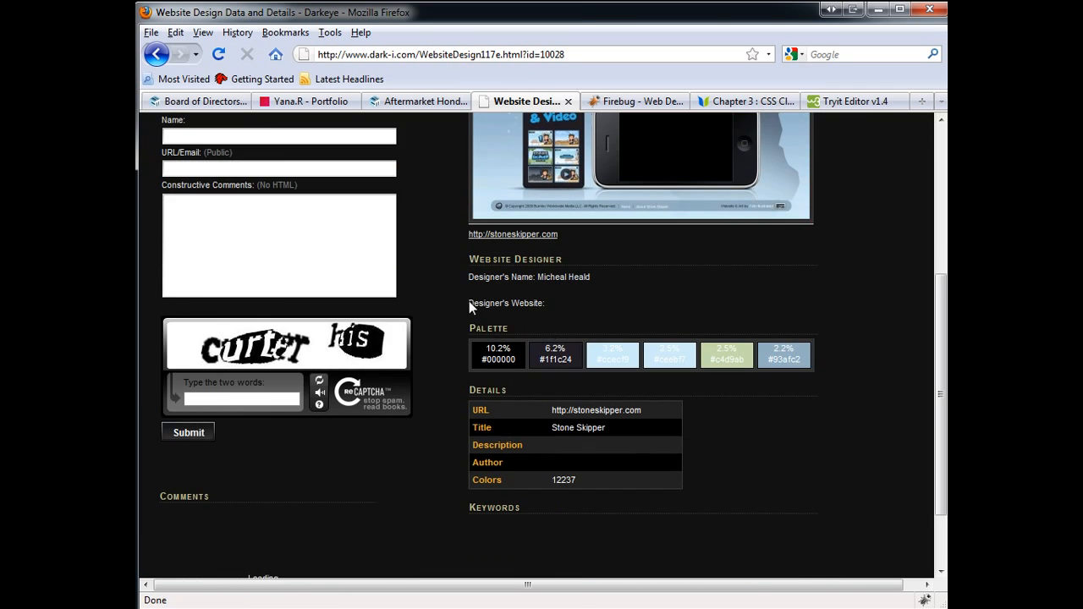
mouse_move(778, 366)
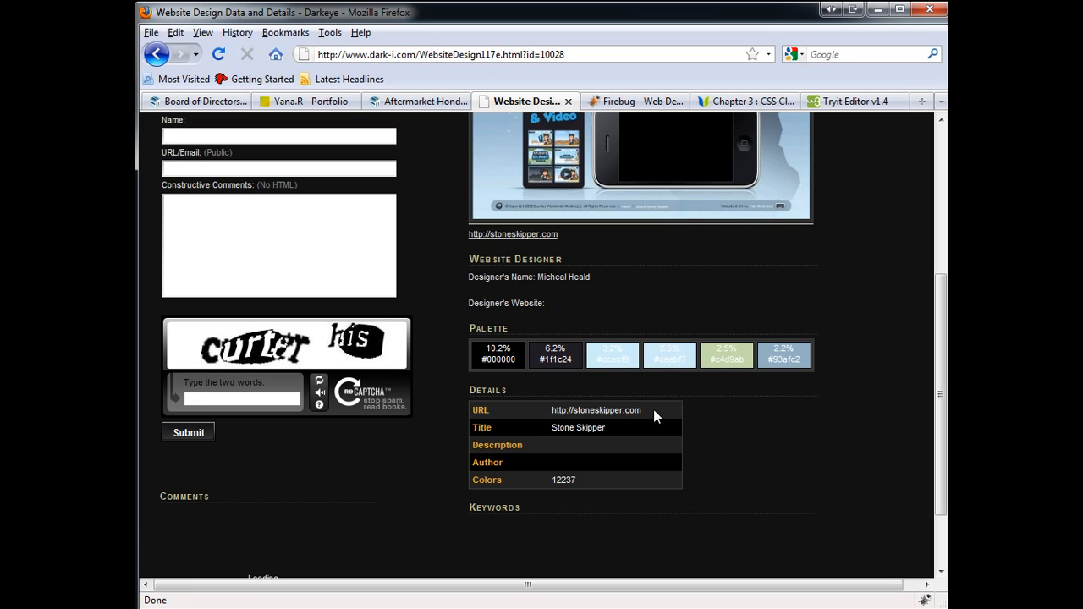
scroll("up", 3)
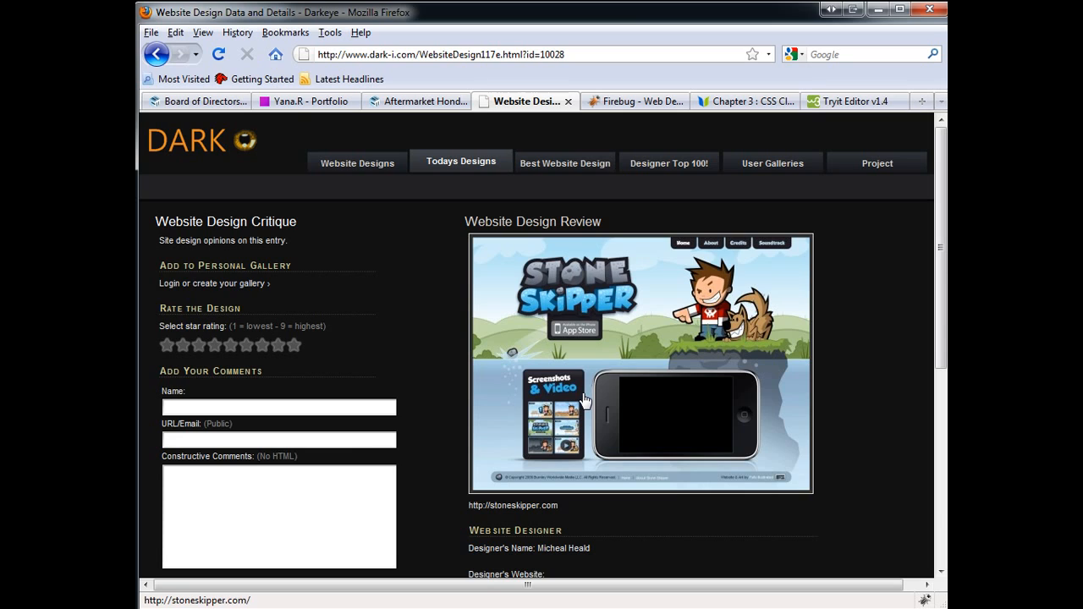
scroll("down", 3)
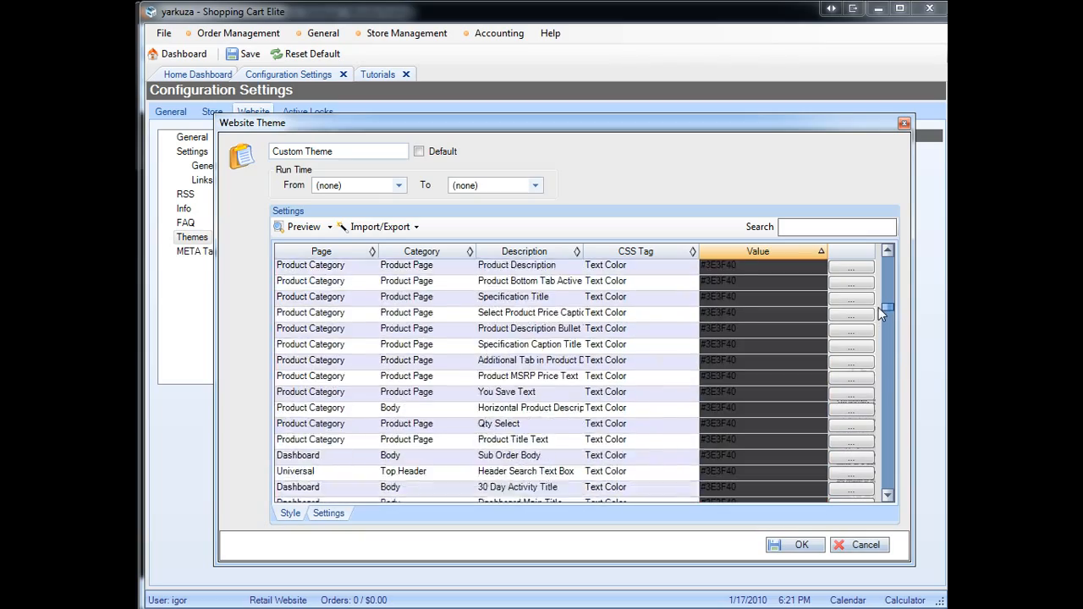
Step: Open the secretweaponperformance store's System Default theme on its Settings tab
scroll("down", 3)
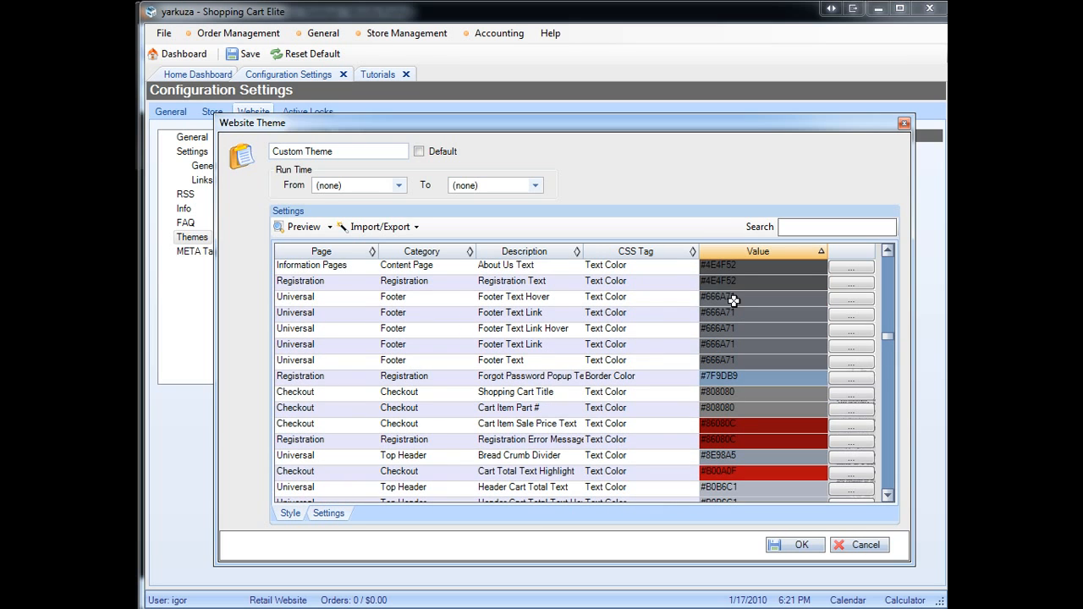
left_click(762, 281)
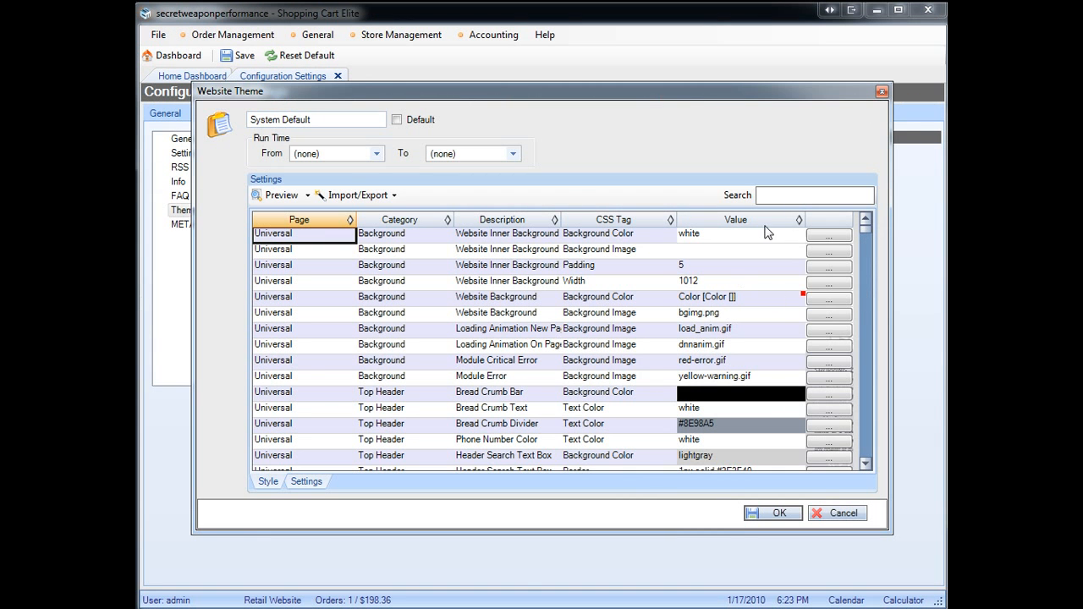
mouse_move(741, 271)
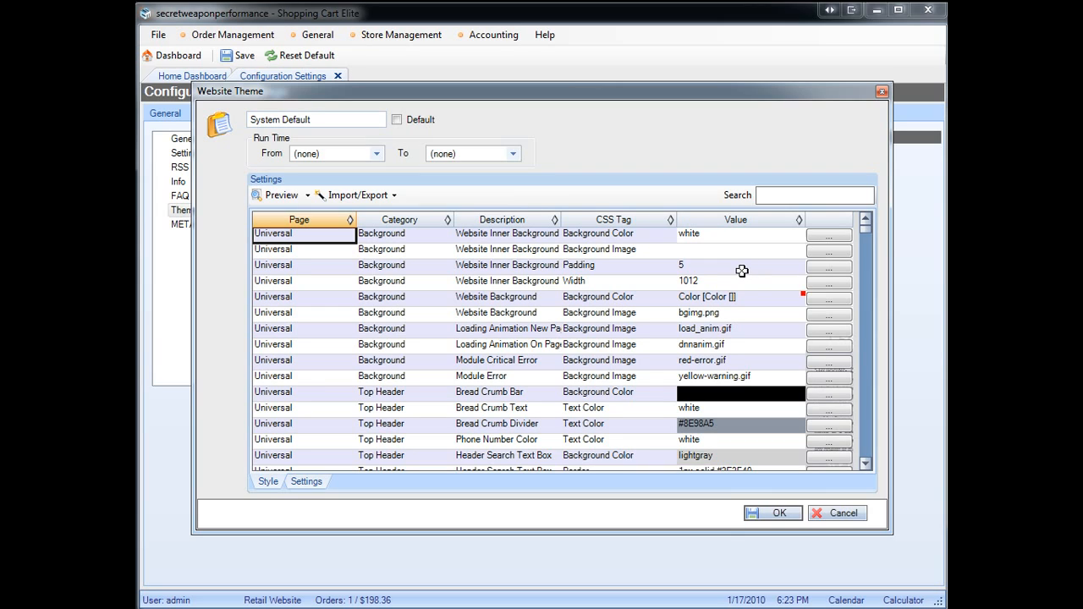
mouse_move(734, 253)
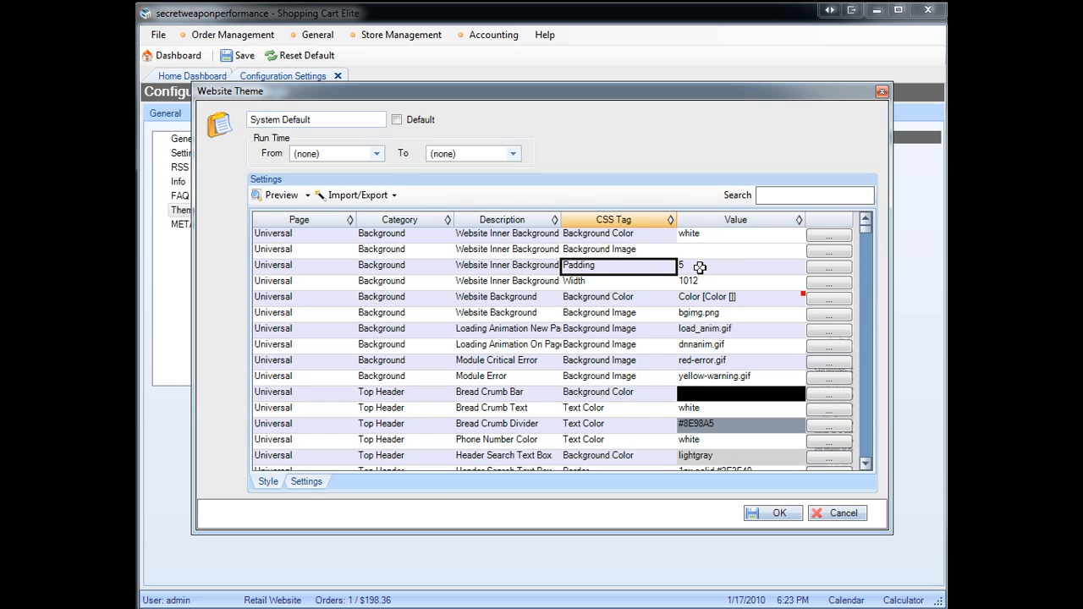
Step: Empty the inner background Padding and Width values, preview, and confirm Yes to save
left_click(741, 265)
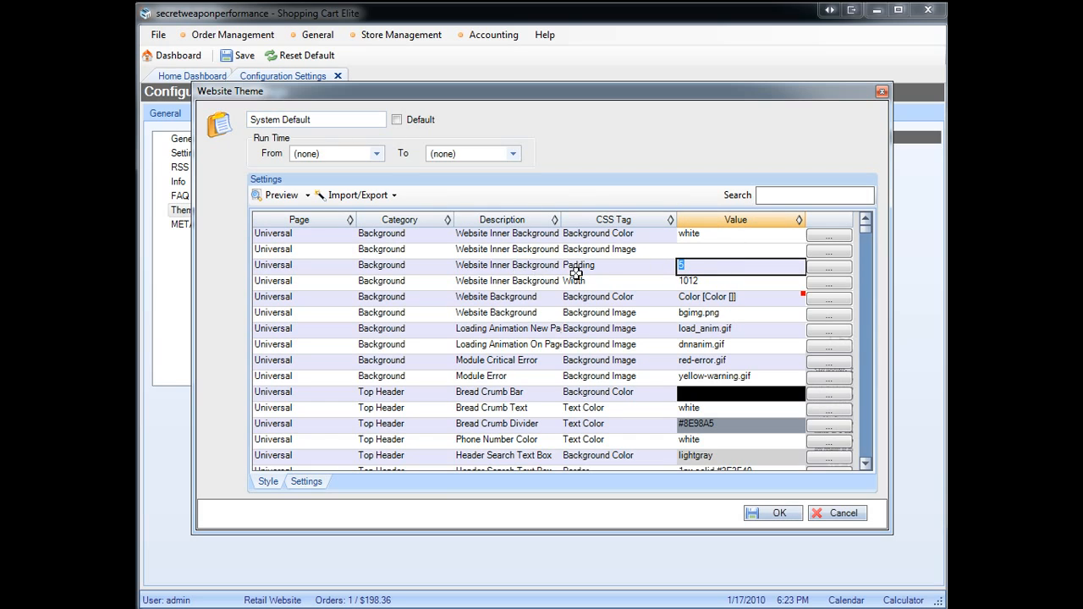
mouse_move(709, 301)
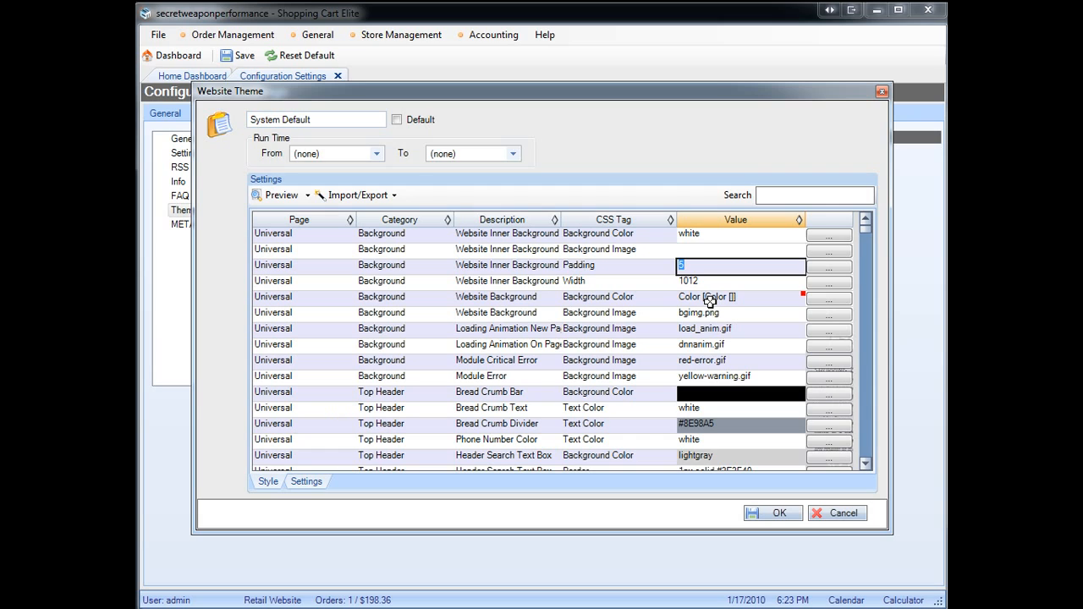
left_click(741, 281)
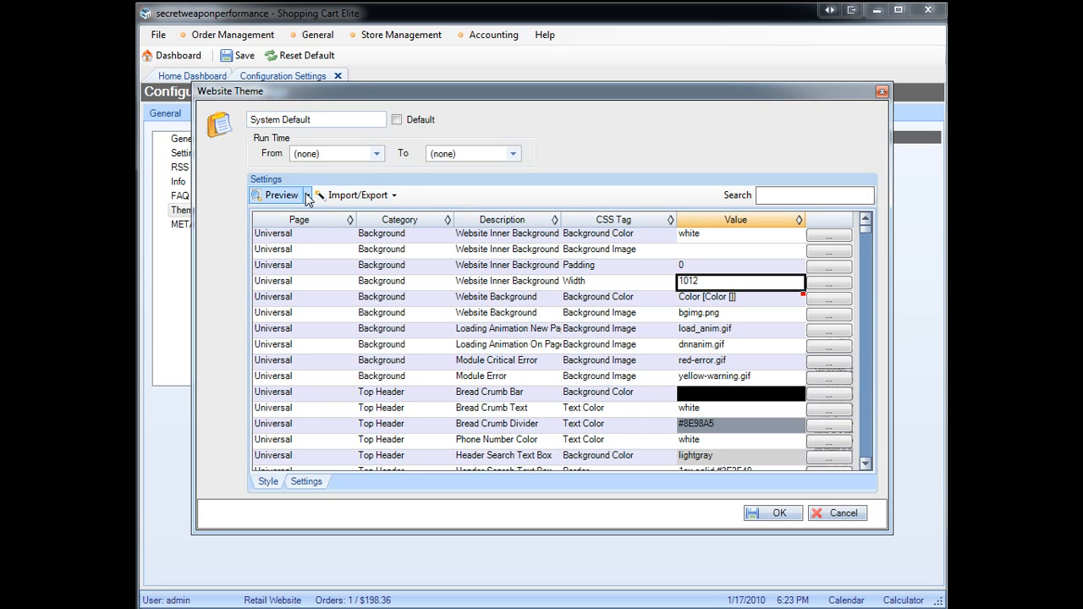
left_click(277, 196)
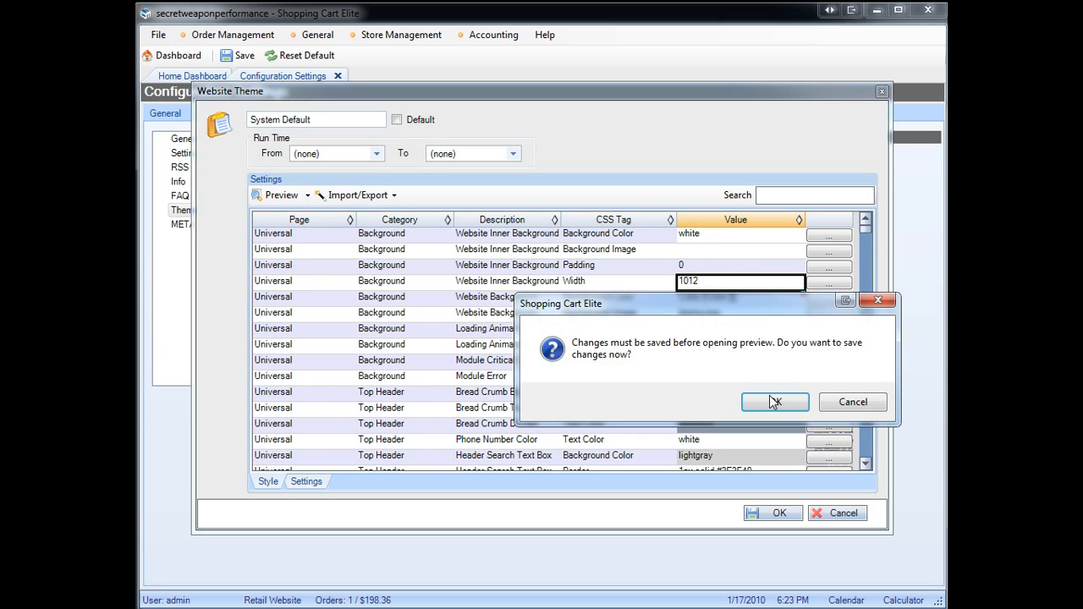
left_click(773, 401)
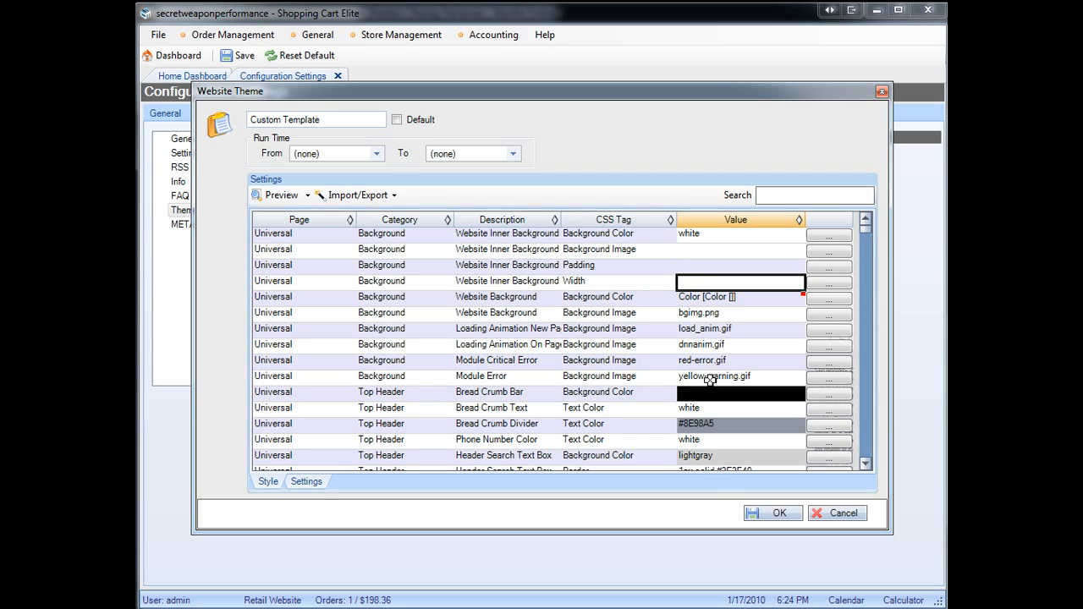
mouse_move(767, 464)
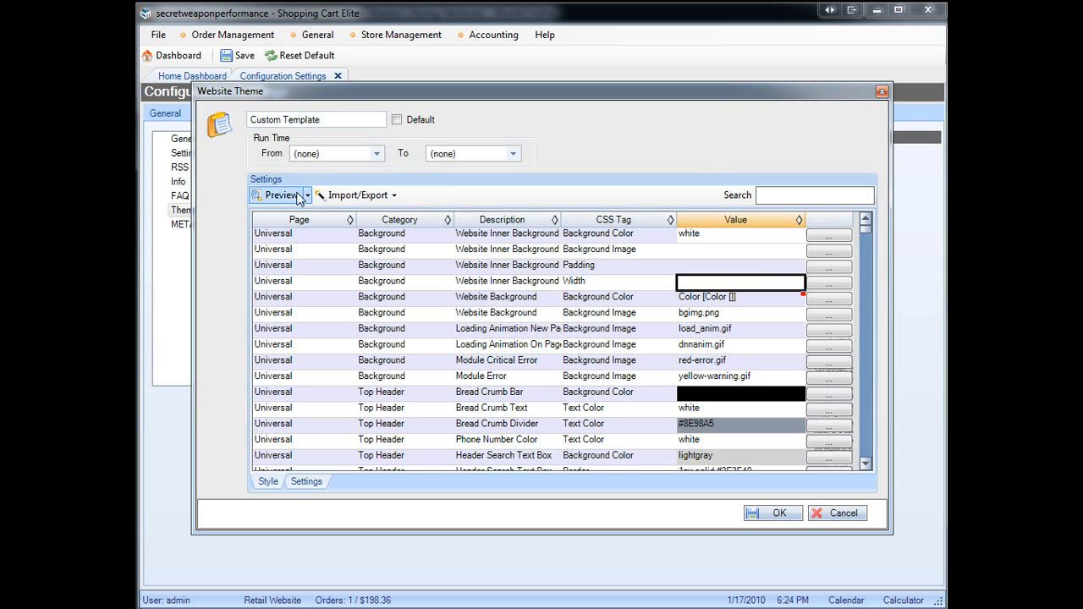
Step: Choose Preview in Firefox from the Preview dropdown to show the Custom Template storefront
left_click(280, 195)
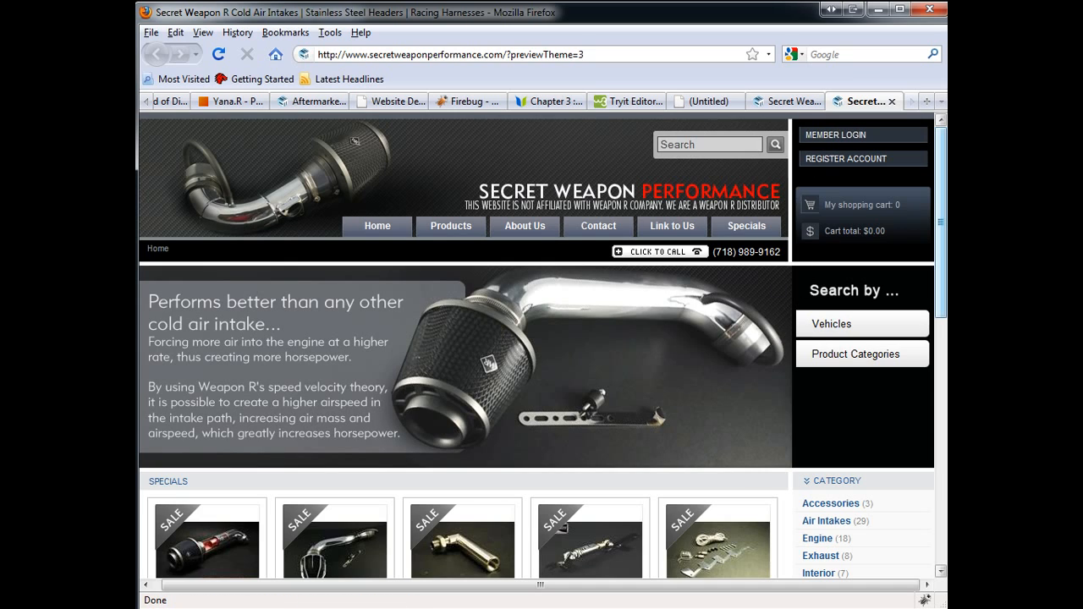
Step: Return to the Custom Template theme settings and preview the storefront in Firefox
left_click(833, 323)
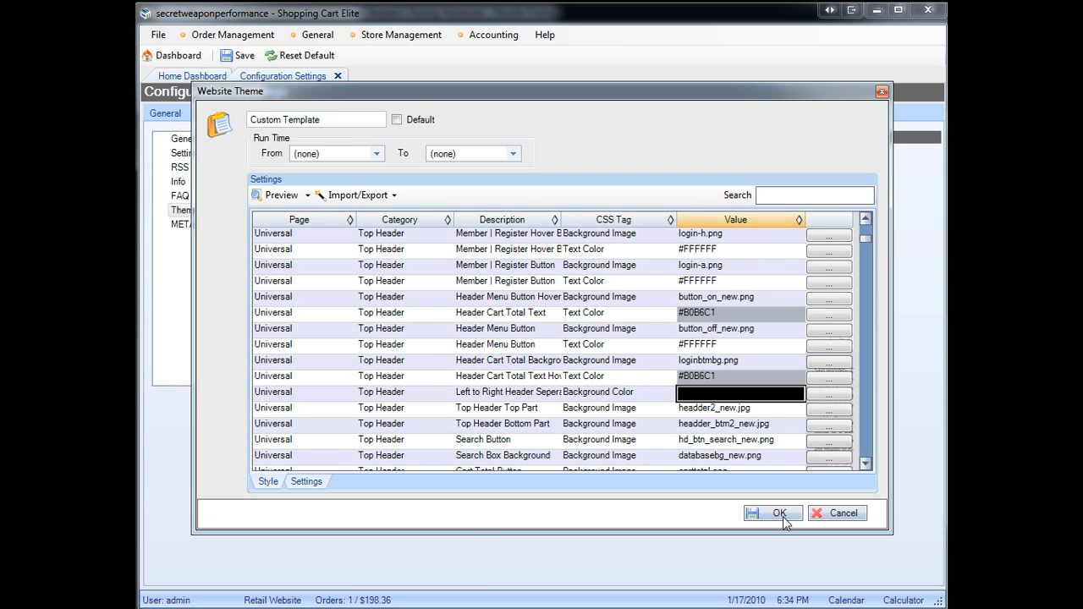
left_click(281, 195)
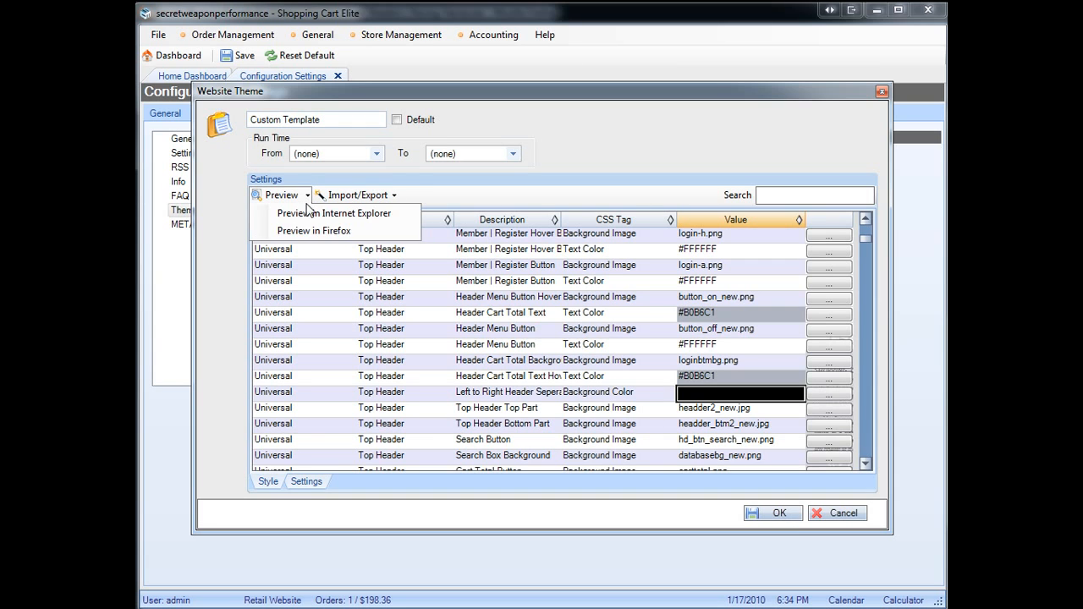
left_click(336, 213)
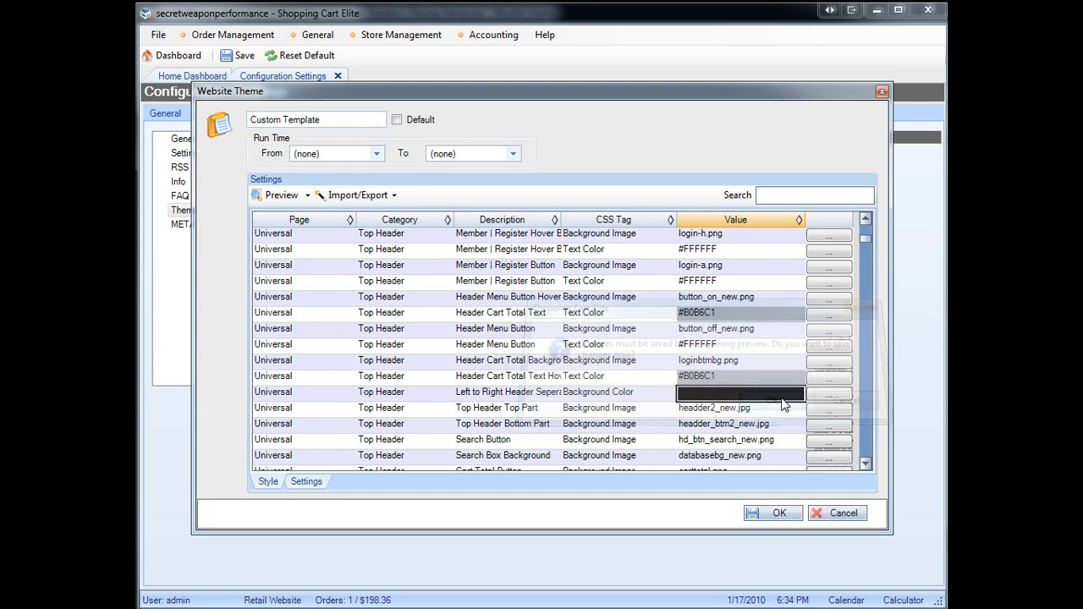
left_click(281, 195)
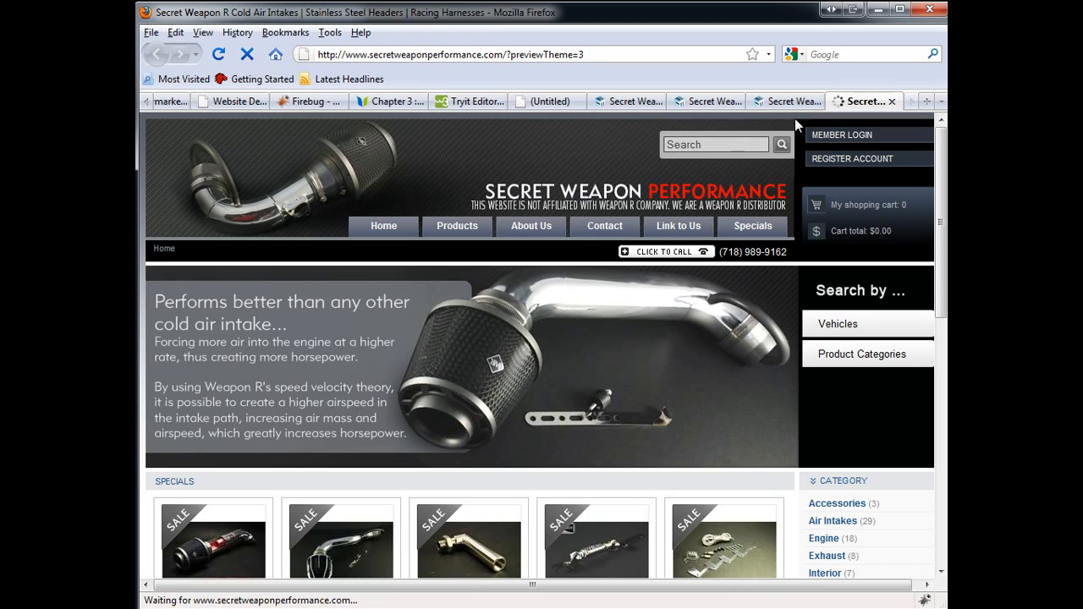
mouse_move(579, 528)
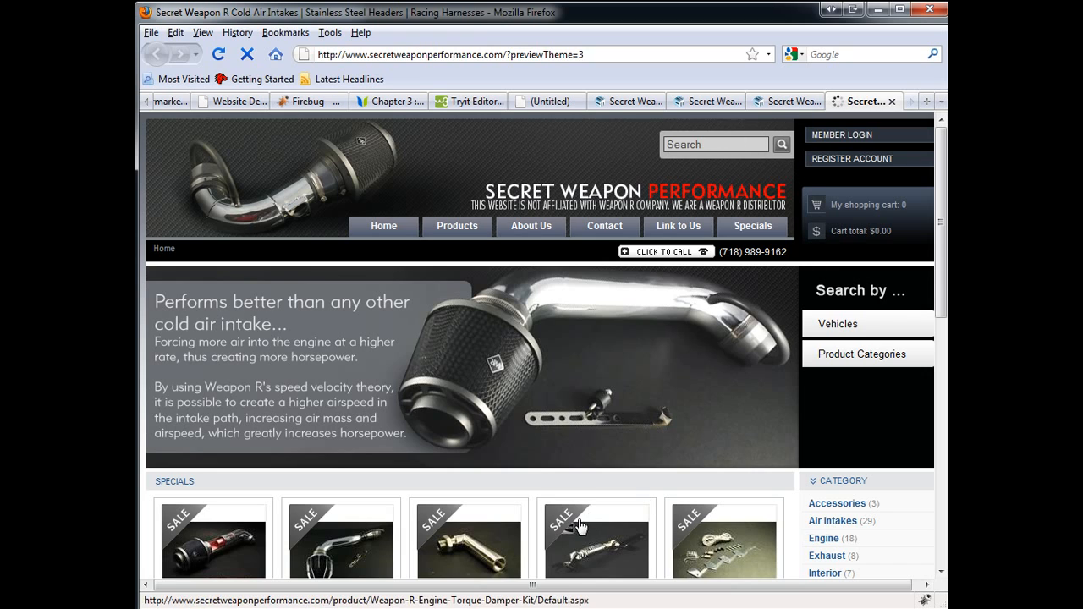
left_click(378, 227)
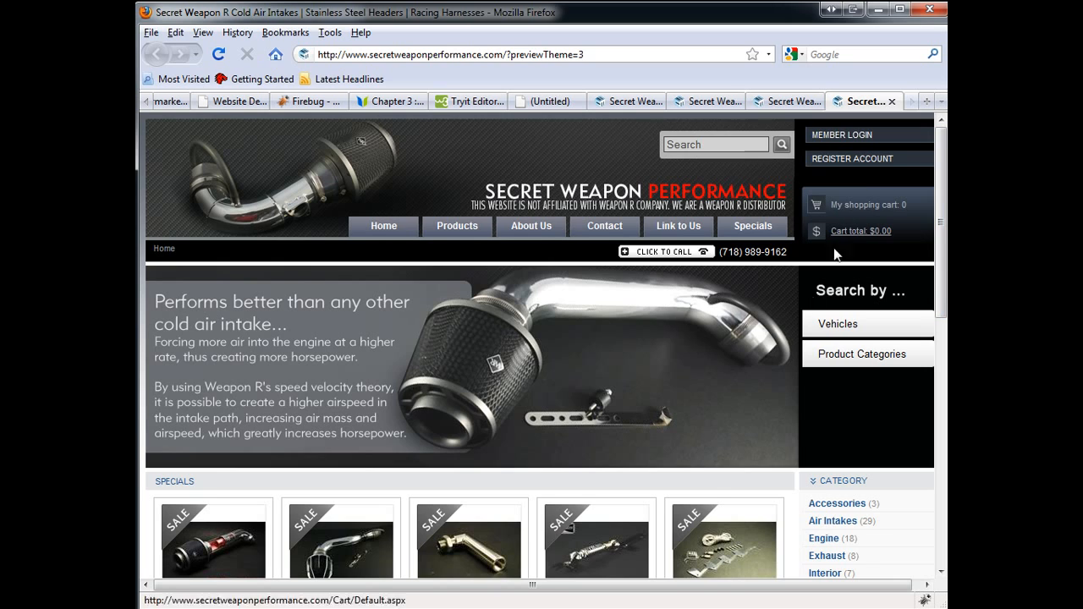
scroll("down", 3)
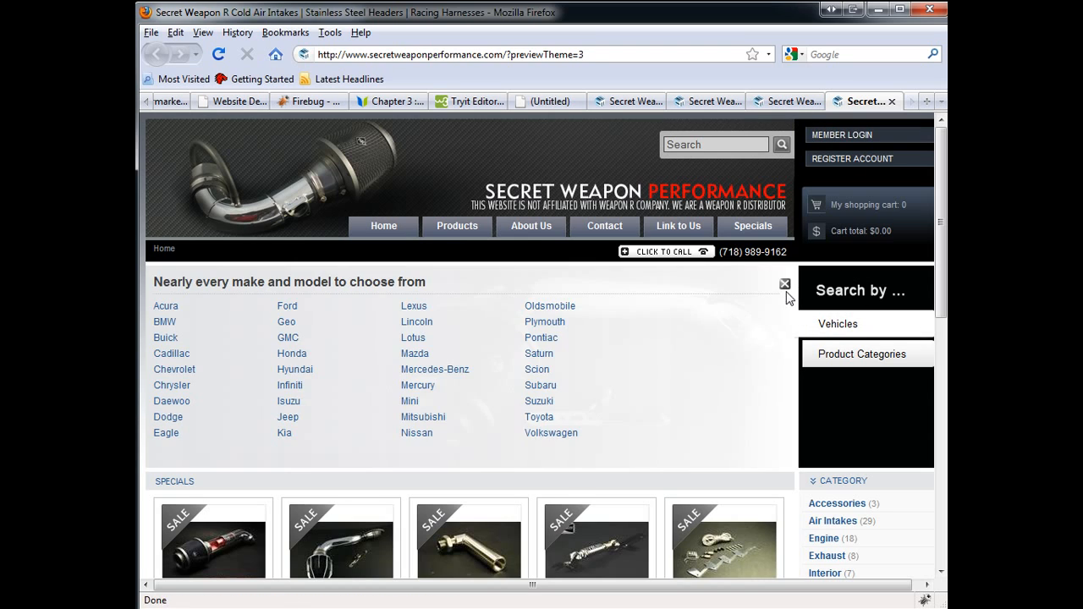
left_click(784, 285)
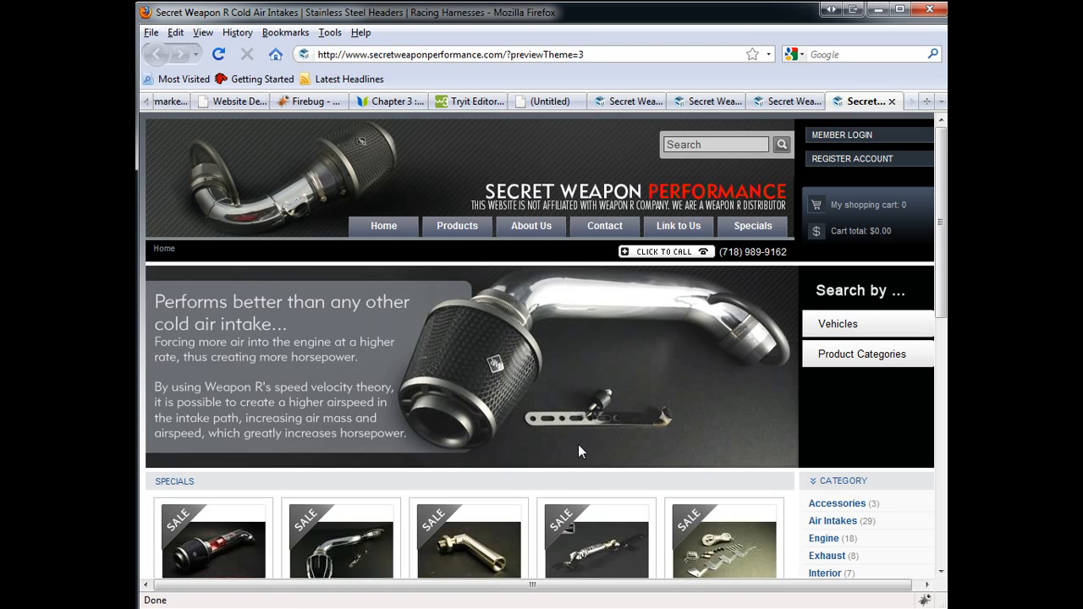
mouse_move(305, 376)
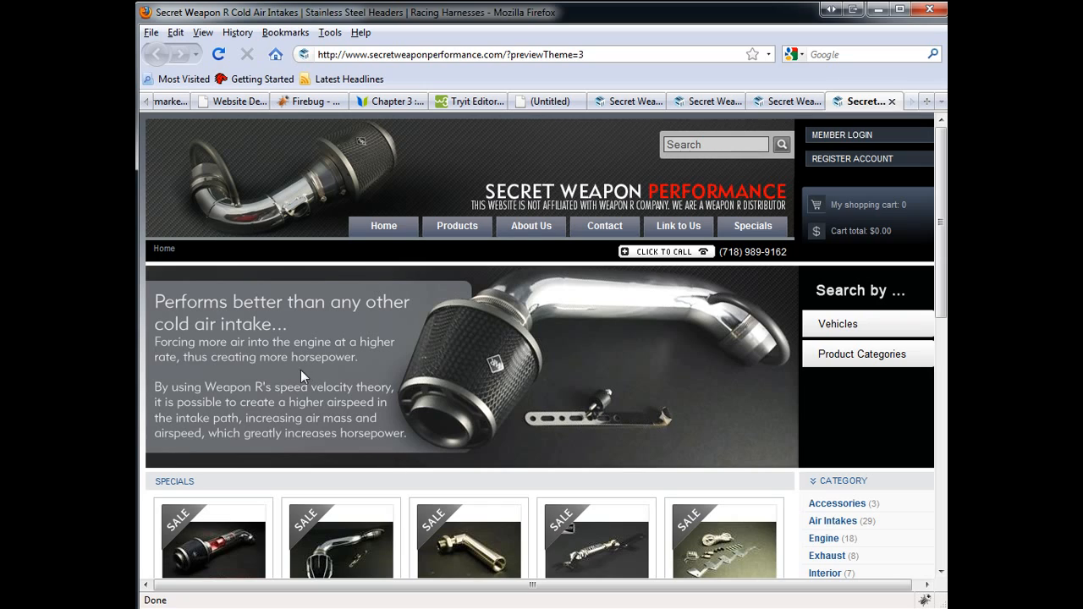
mouse_move(160, 298)
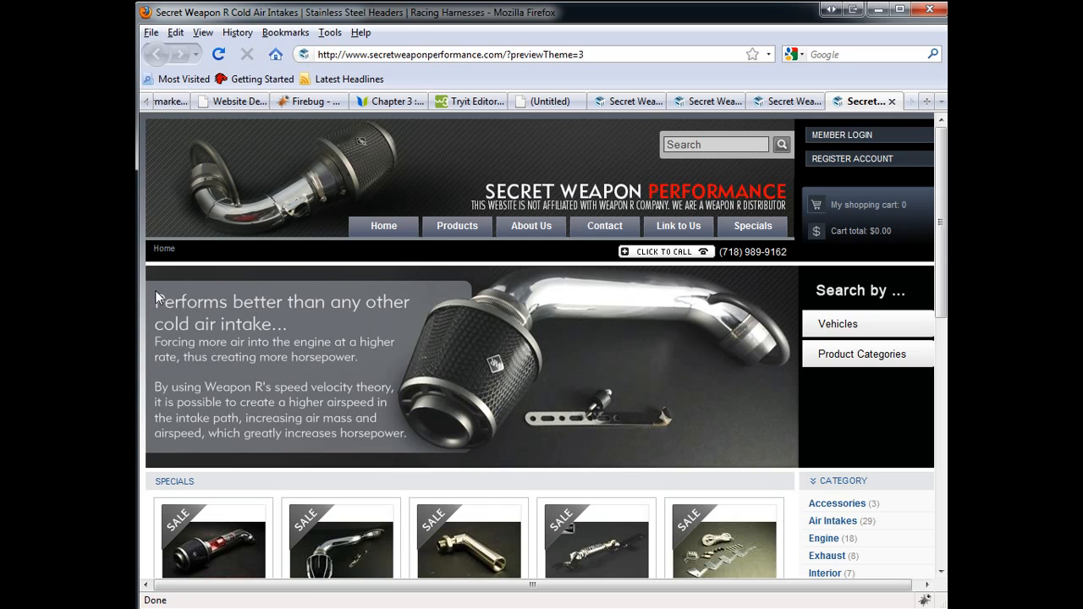